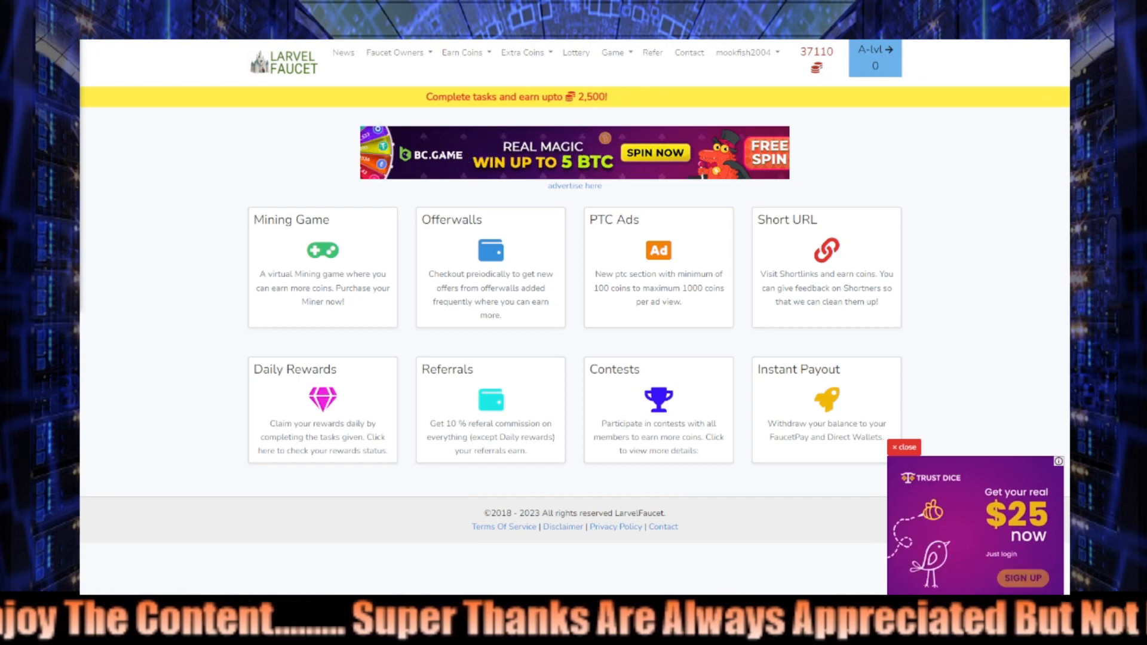
pyautogui.moveTo(322, 271)
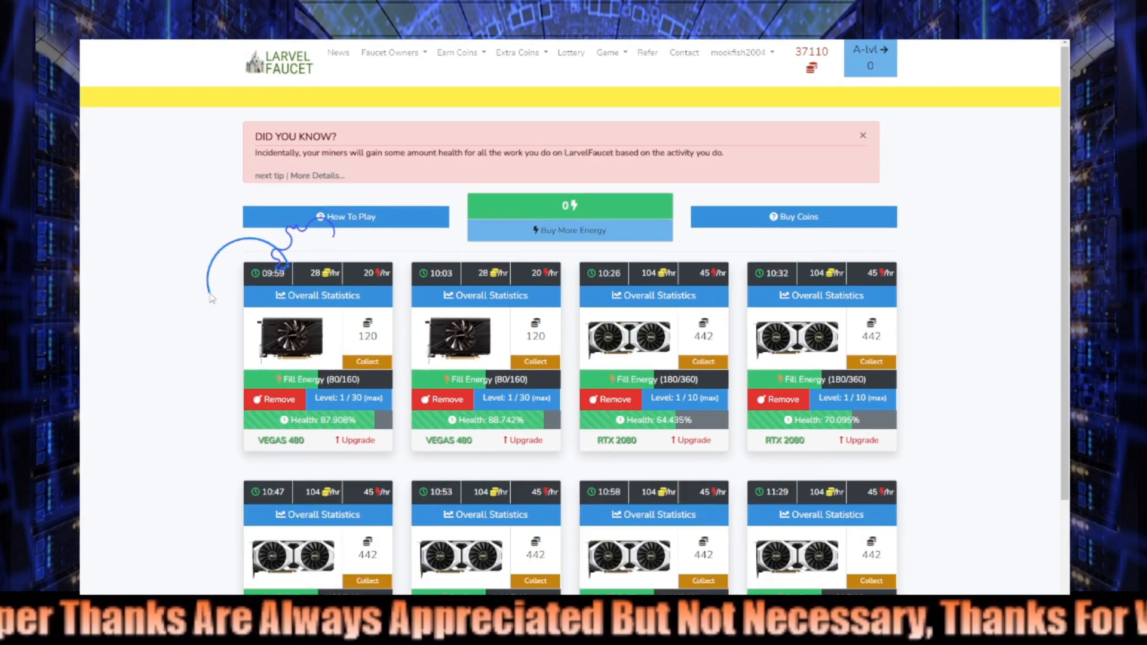
# Scroll down the Mining Game page to review the eight miner cards (two VEGAS 480, six RTX 2080).
pyautogui.scroll(-3)
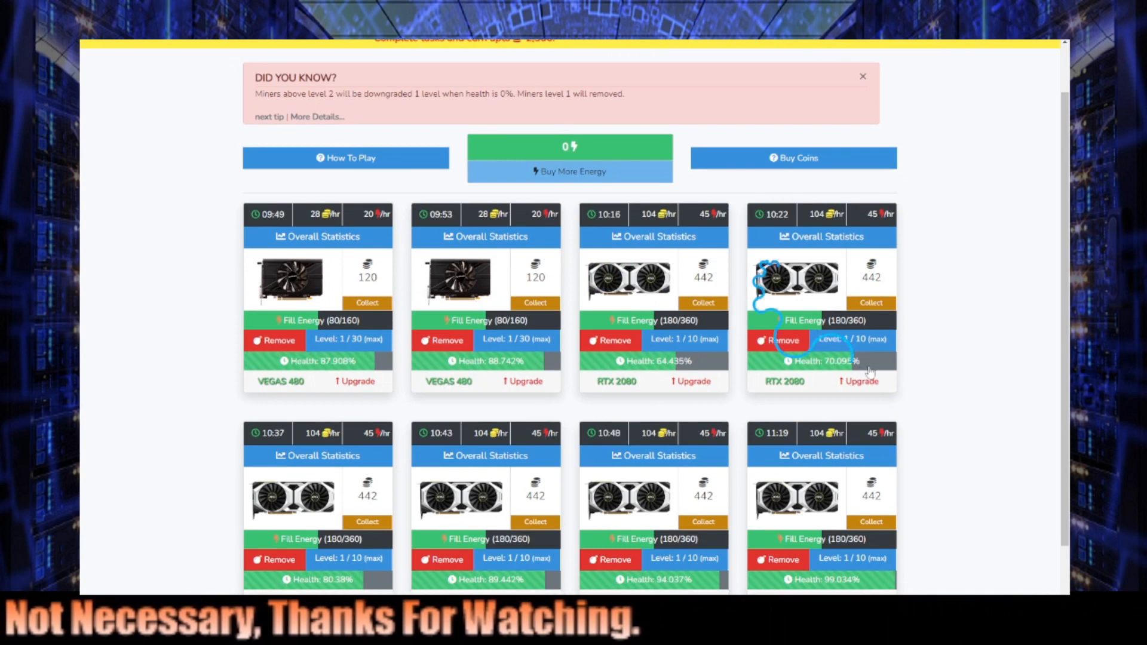
pyautogui.moveTo(689, 354)
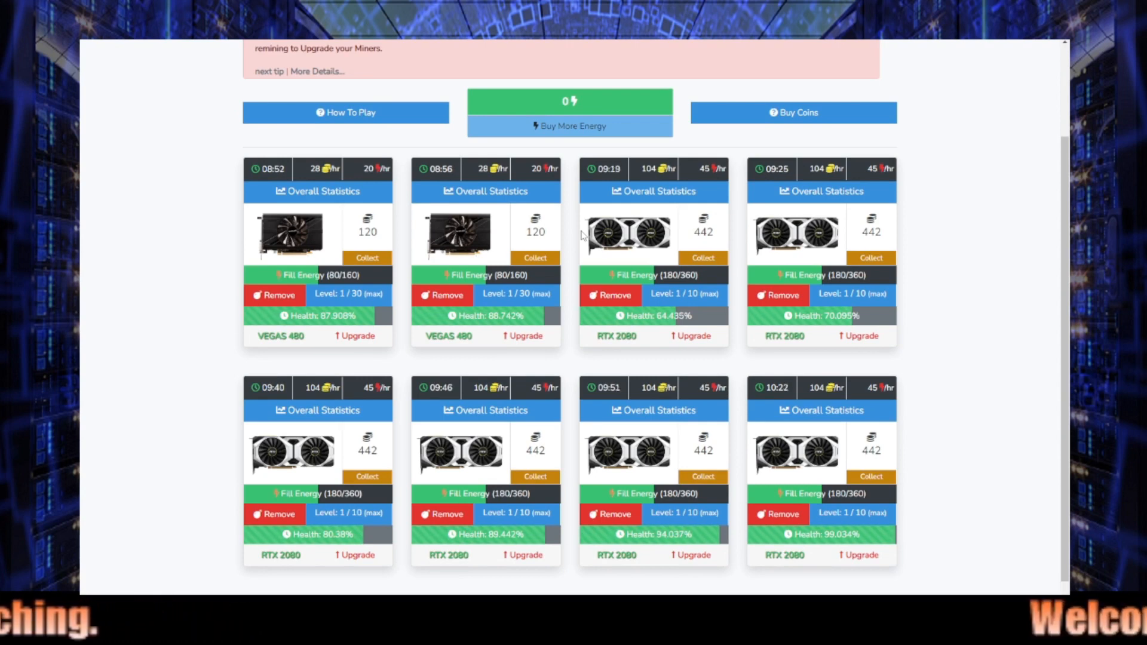
pyautogui.scroll(-3)
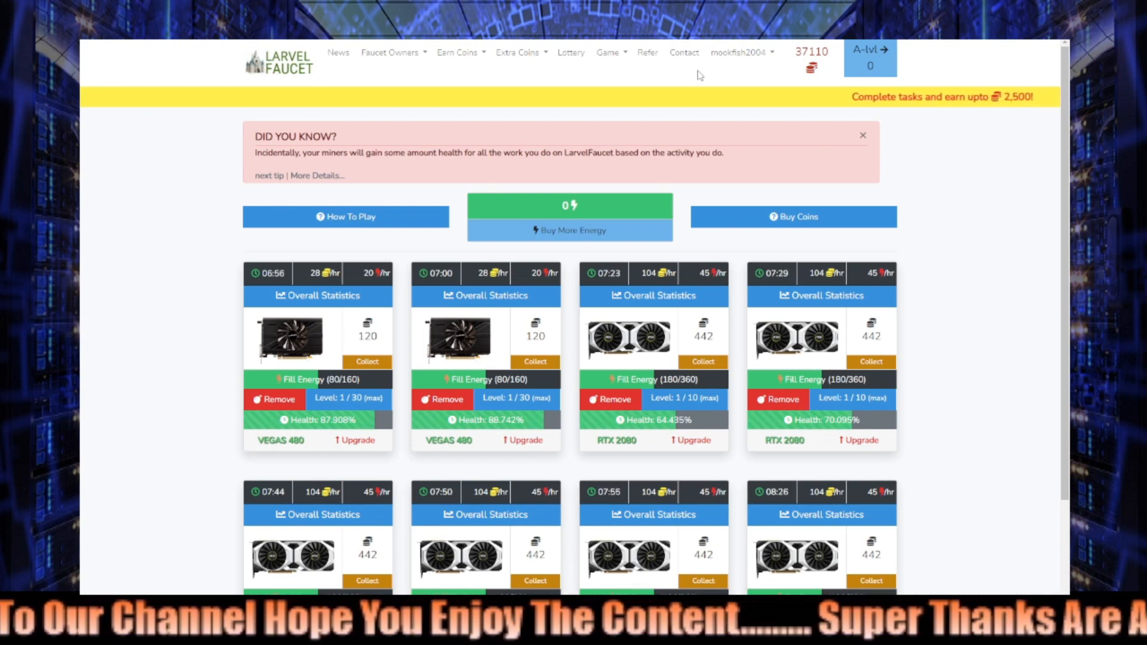
pyautogui.click(269, 176)
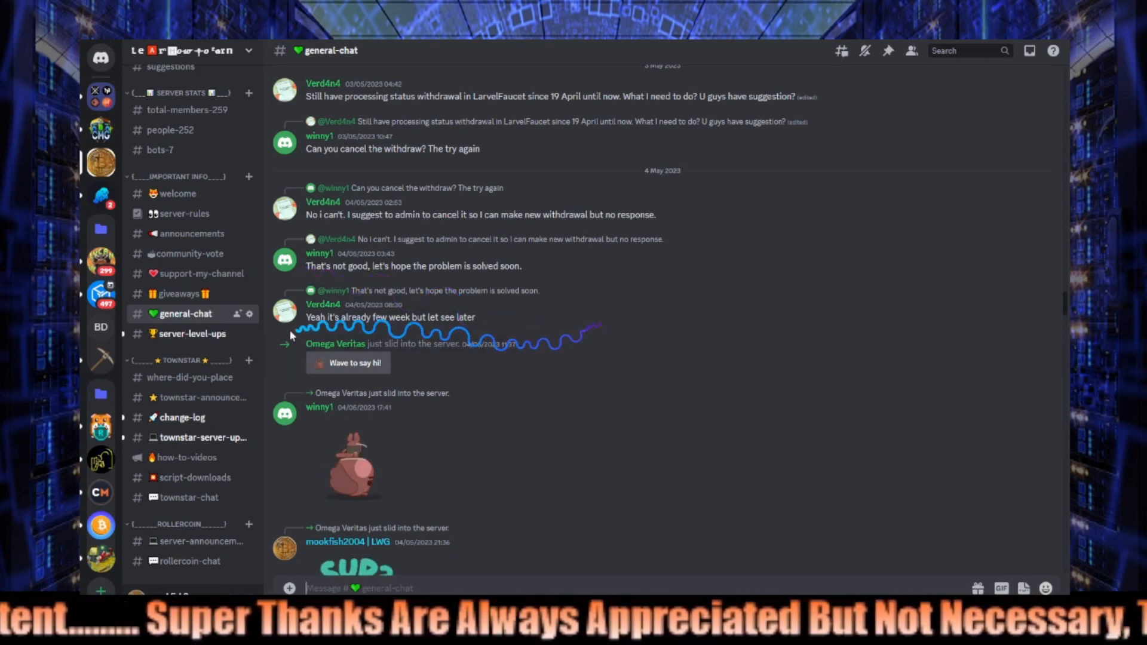
# Scroll through #general-chat reading the posts confirming LarvelFaucet withdrawals now arrive.
pyautogui.scroll(-3)
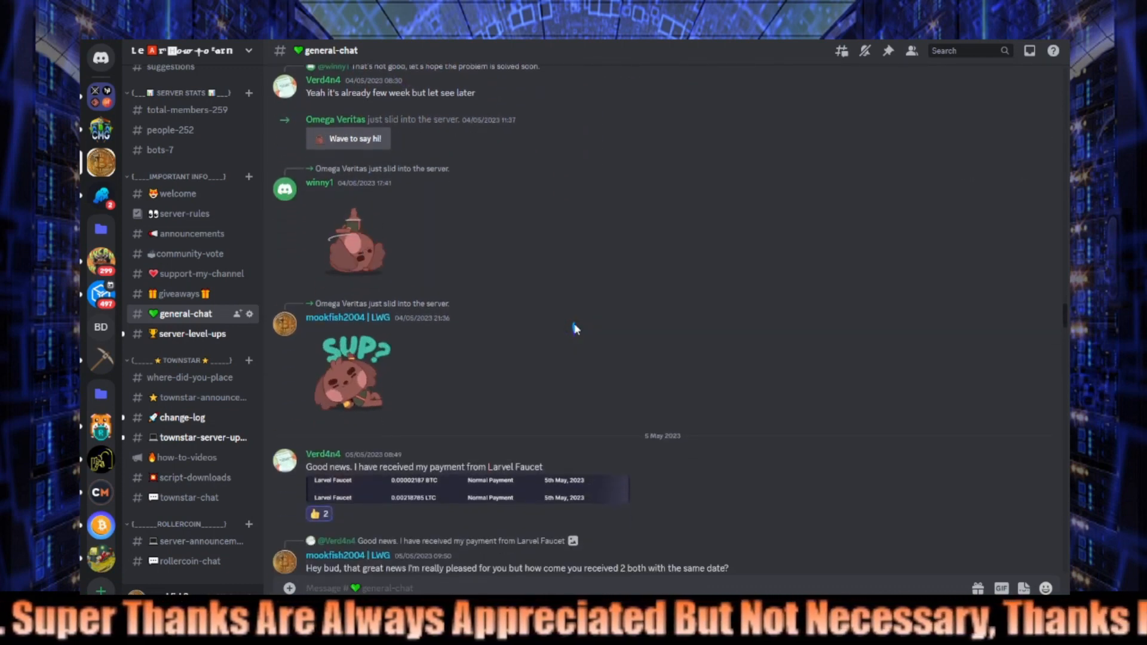
pyautogui.scroll(-3)
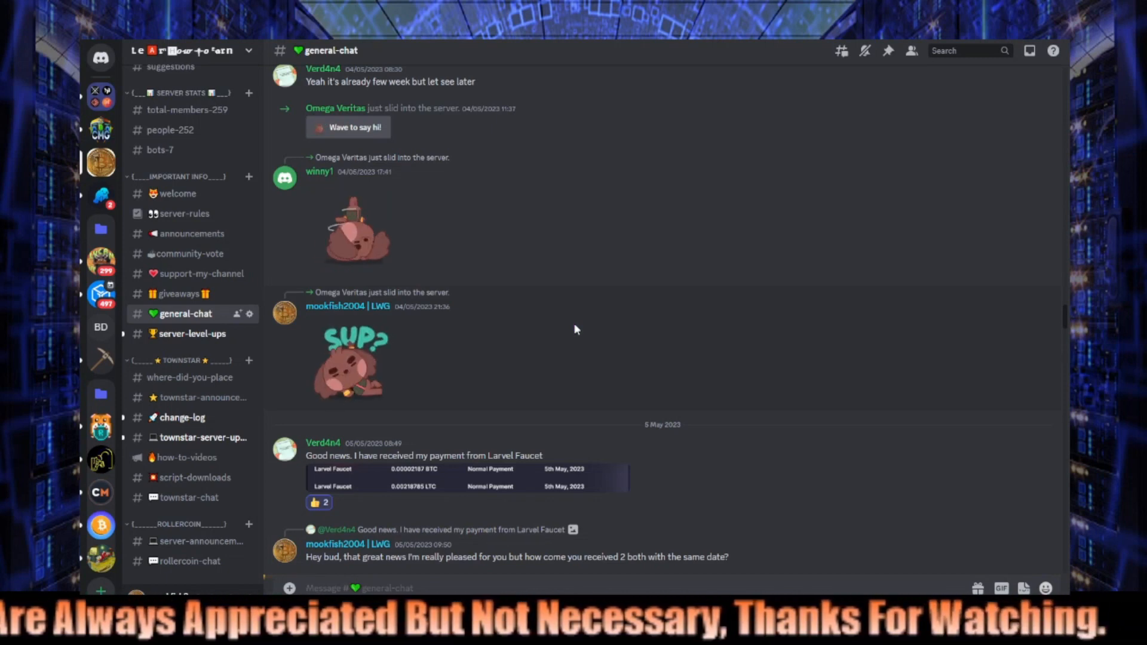
pyautogui.scroll(-3)
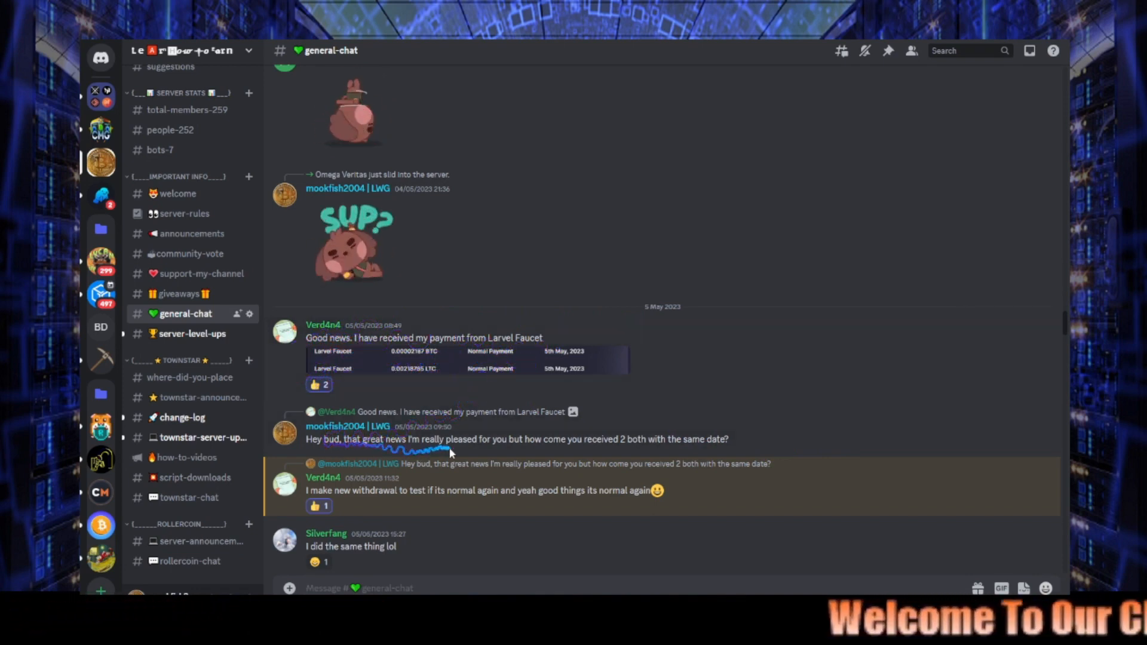
pyautogui.moveTo(579, 452)
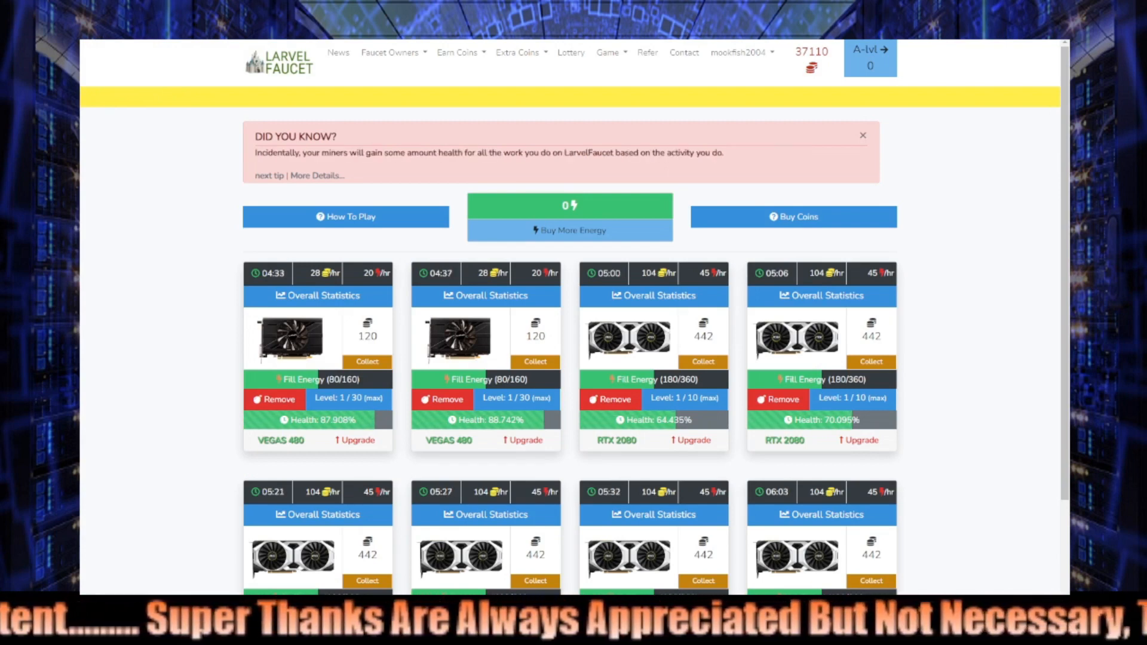
pyautogui.scroll(-3)
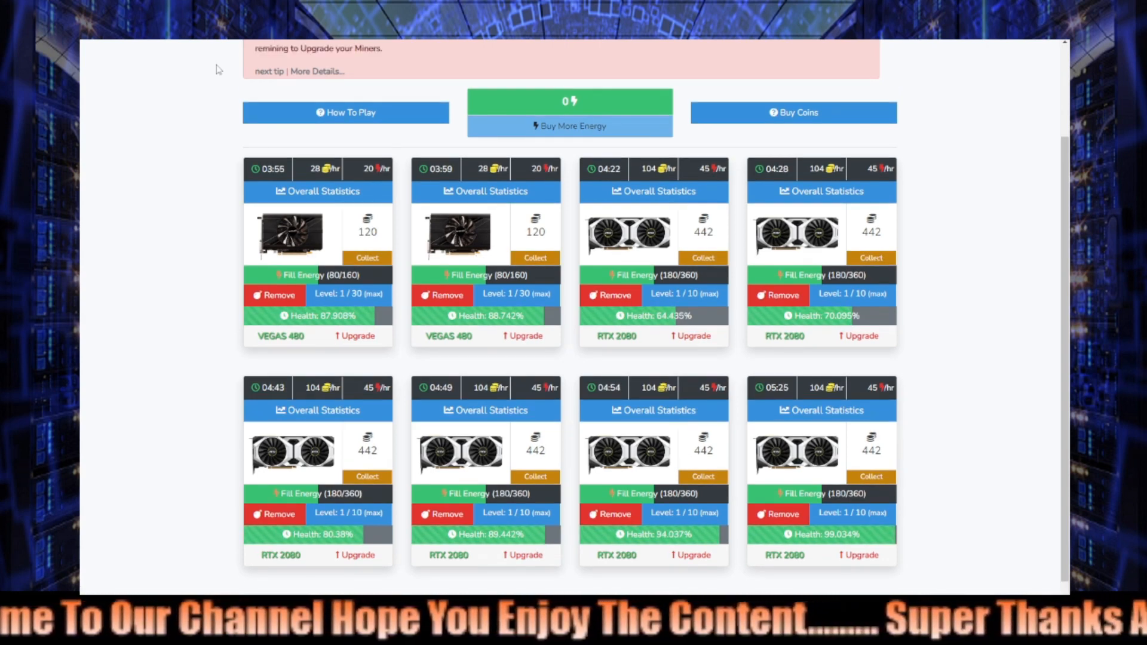
pyautogui.scroll(-3)
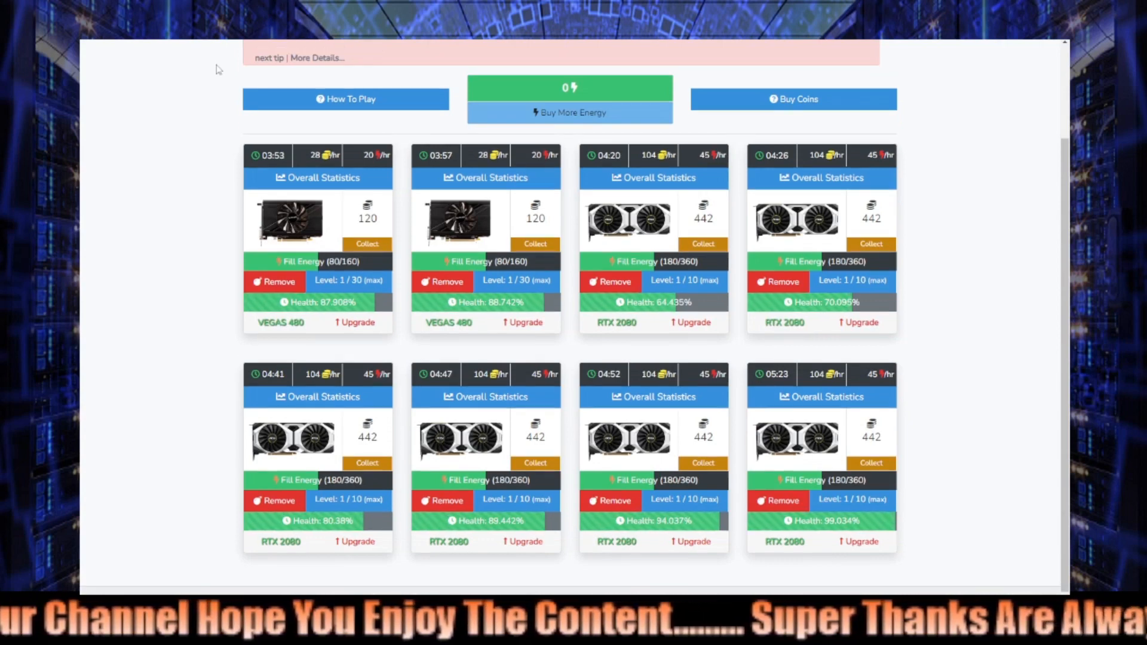